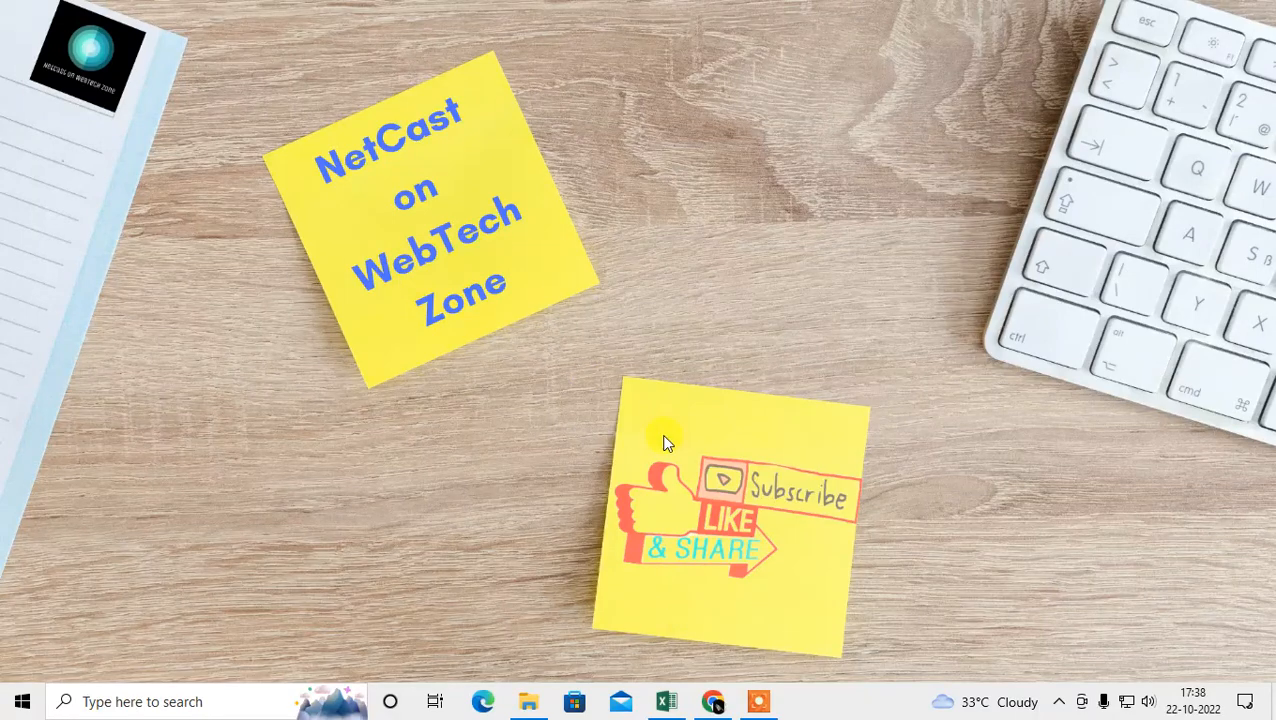
pyautogui.moveTo(960, 432)
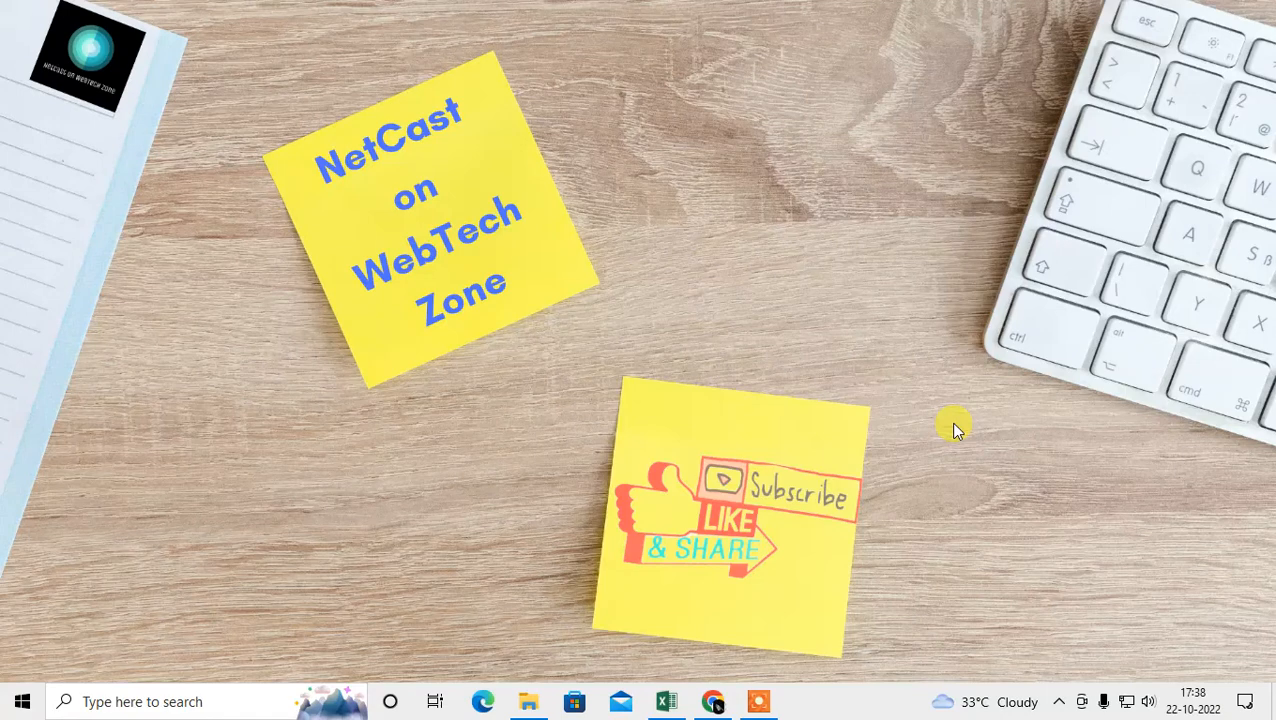
pyautogui.moveTo(760, 204)
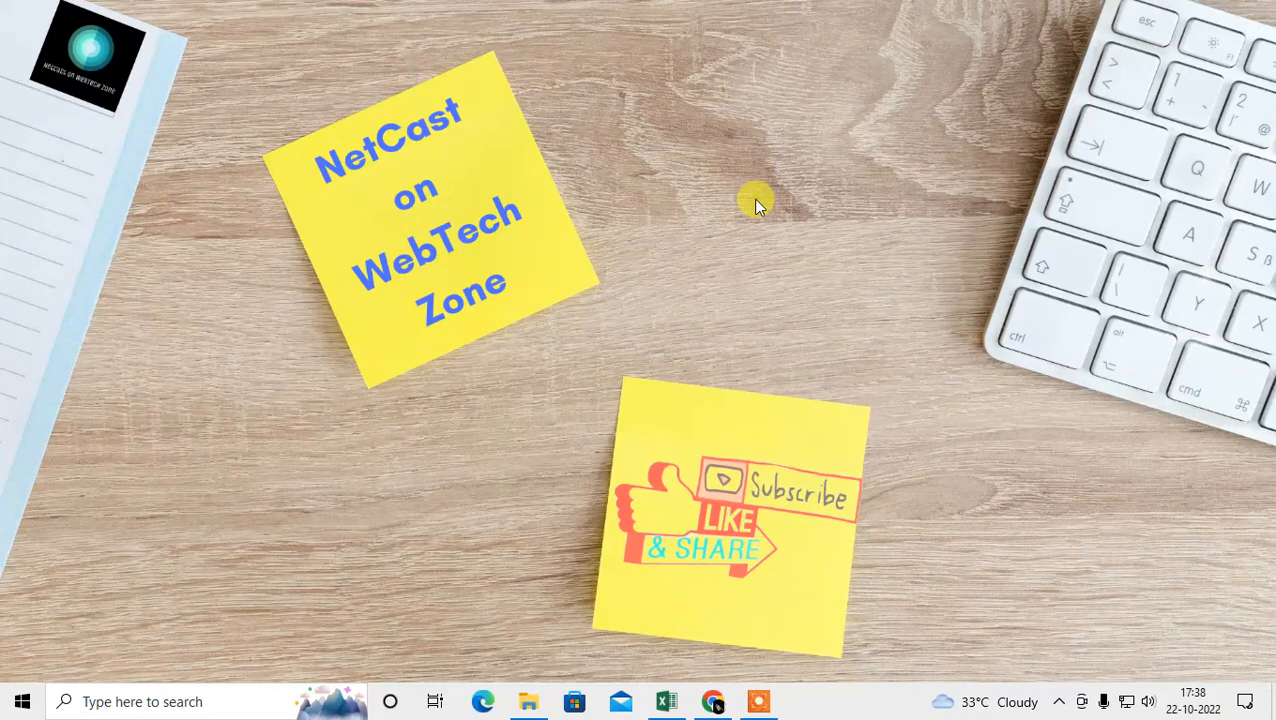
pyautogui.moveTo(740, 160)
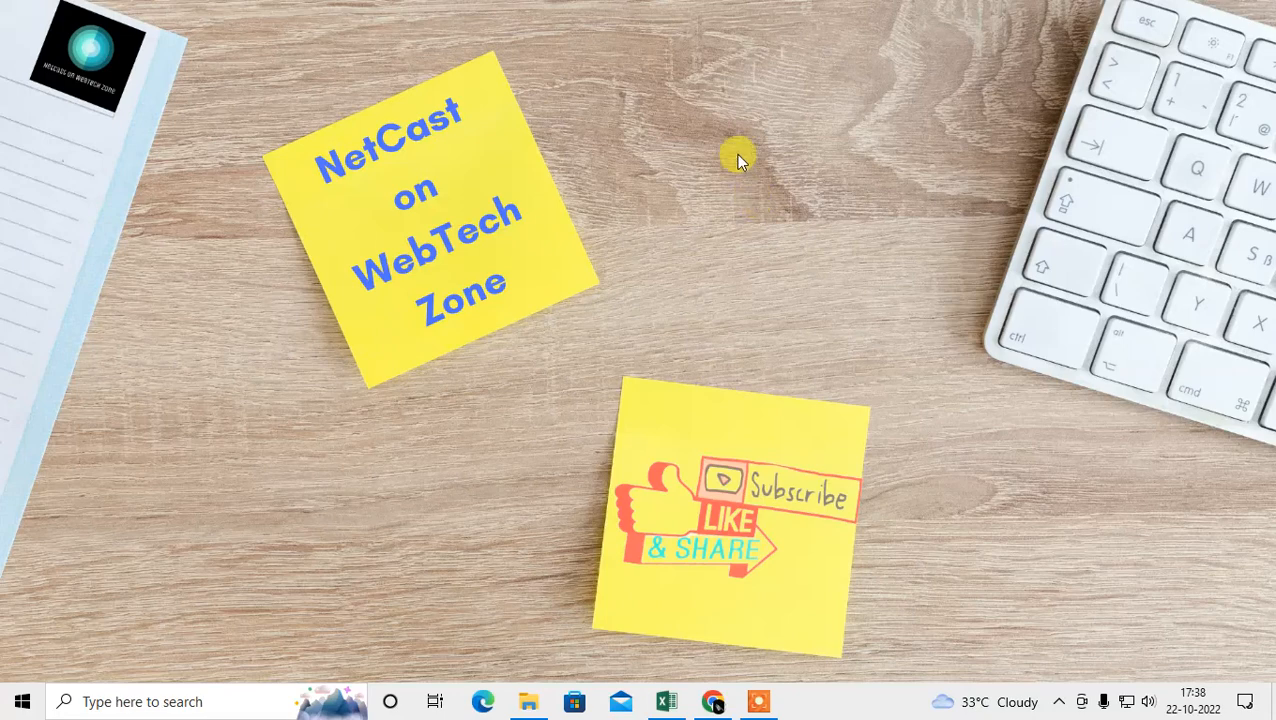
pyautogui.moveTo(682, 498)
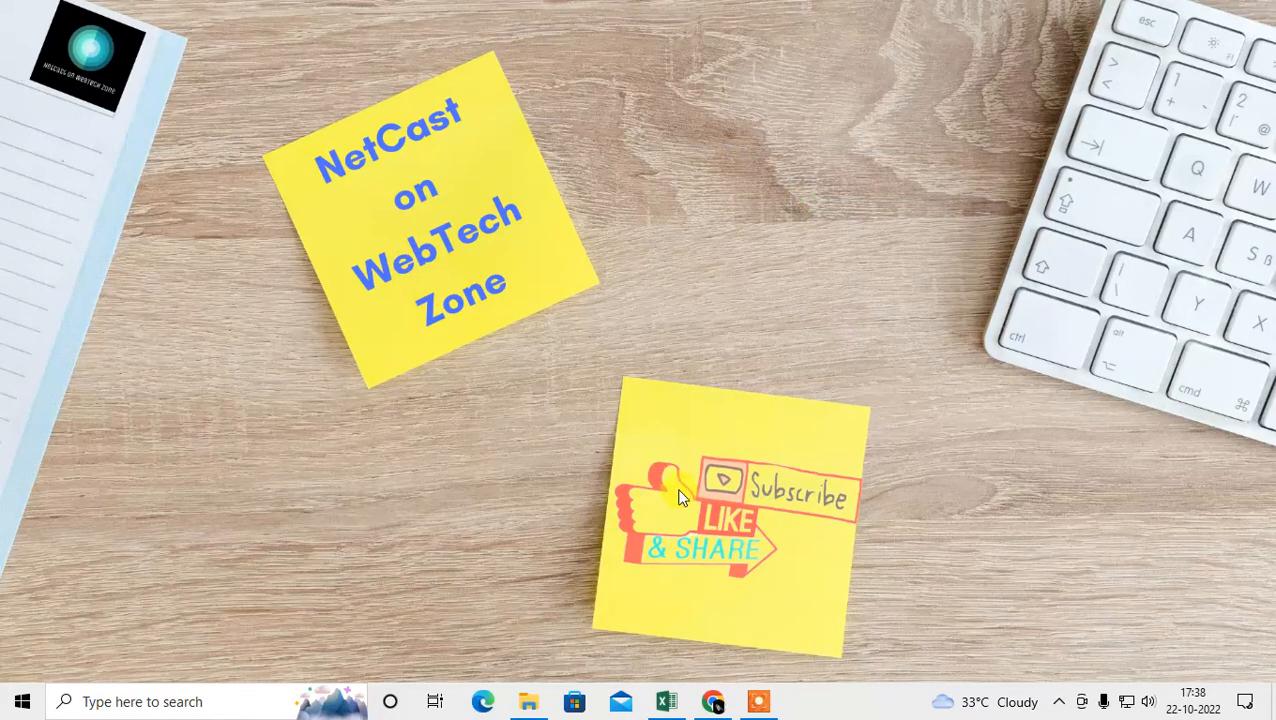
pyautogui.moveTo(708, 702)
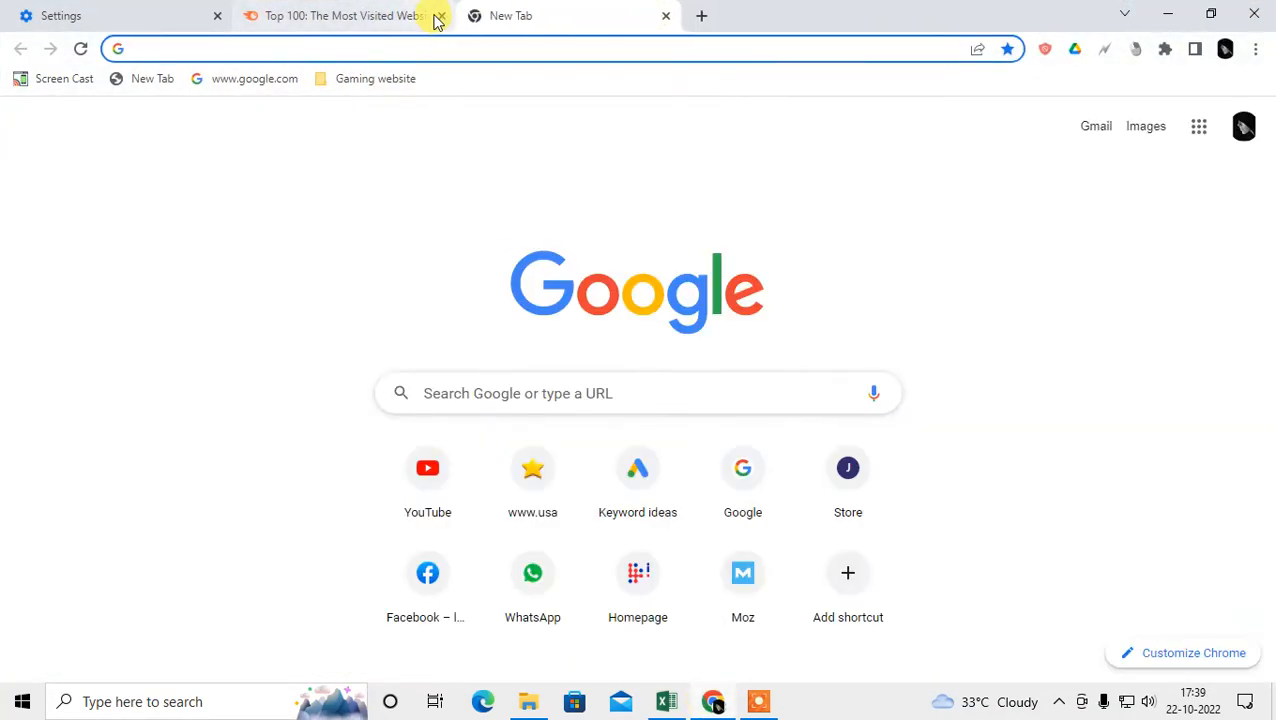
# - Close the Settings and Top 100 tabs, leaving one New Tab
pyautogui.click(436, 16)
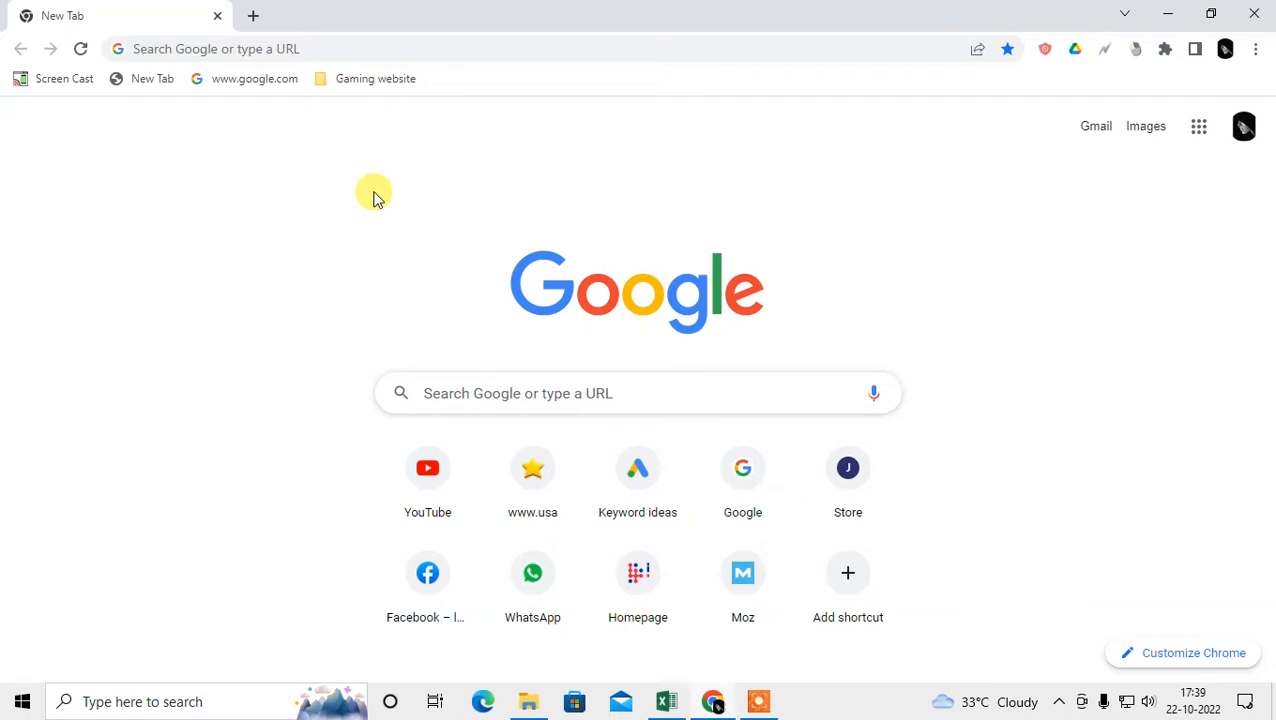
pyautogui.moveTo(1256, 52)
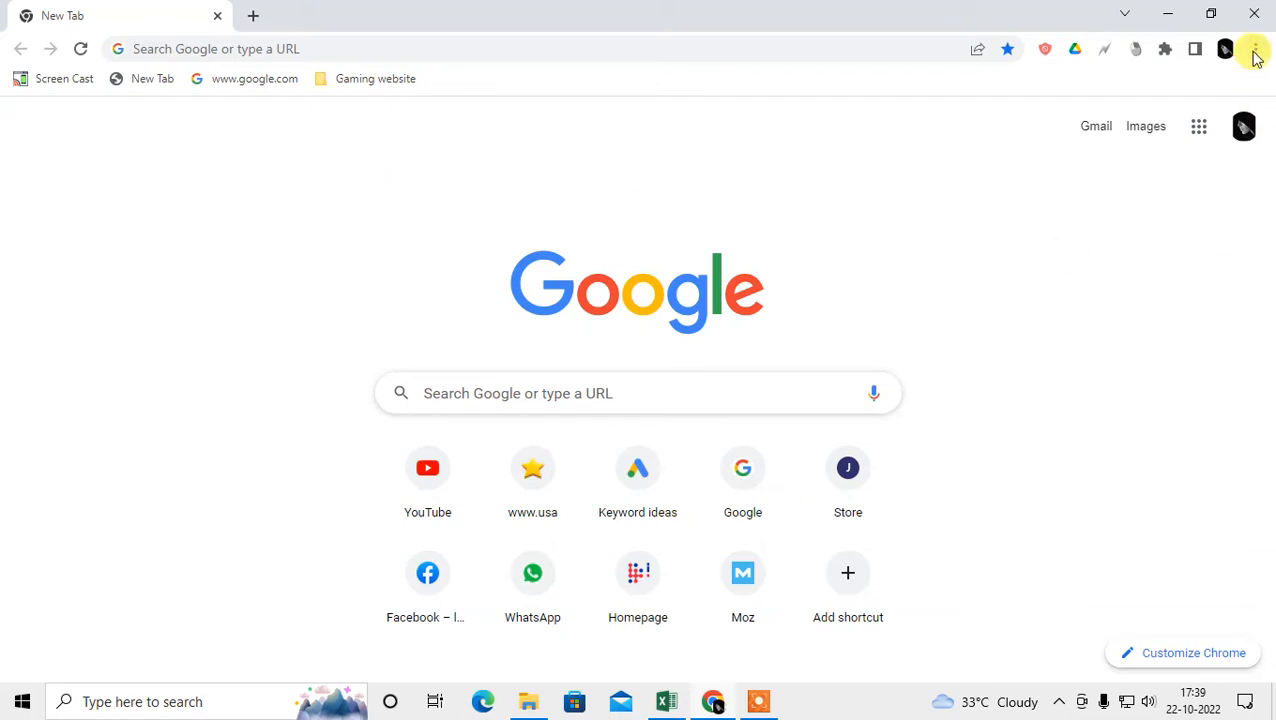
# - Check via Help > About Google Chrome that version 106.0.5249.119 is up to date
pyautogui.click(1250, 48)
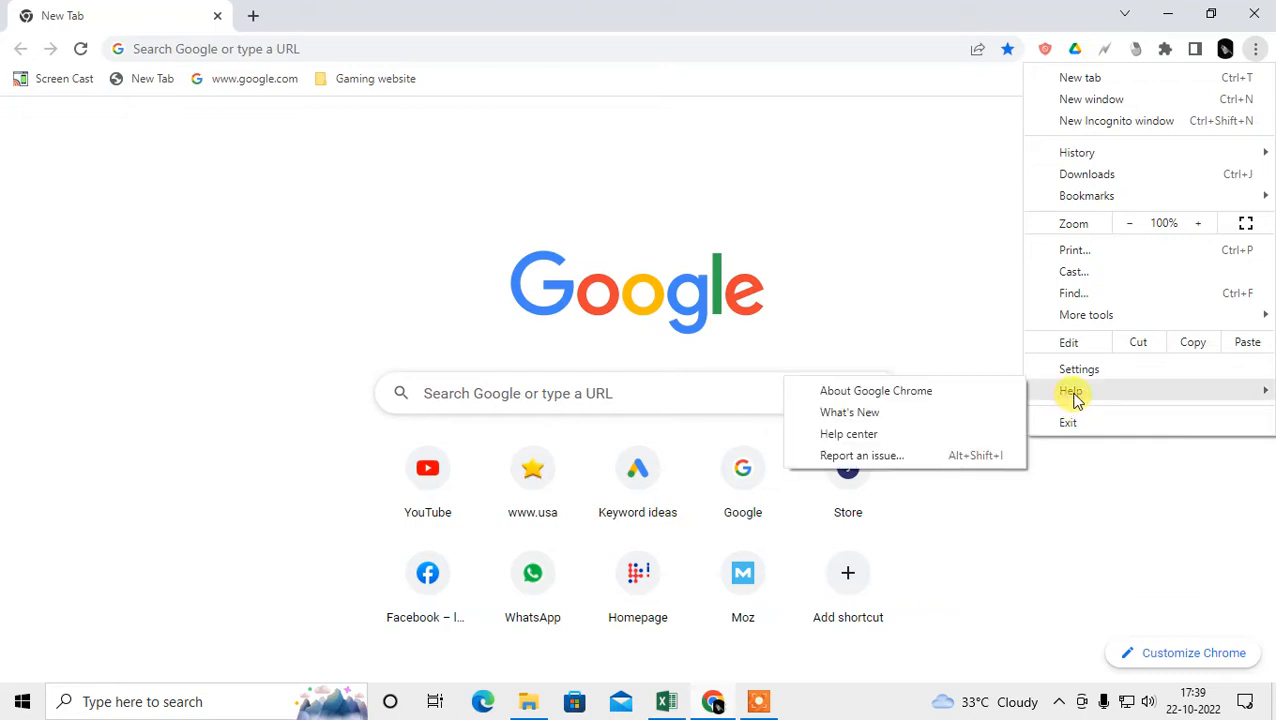
pyautogui.moveTo(932, 390)
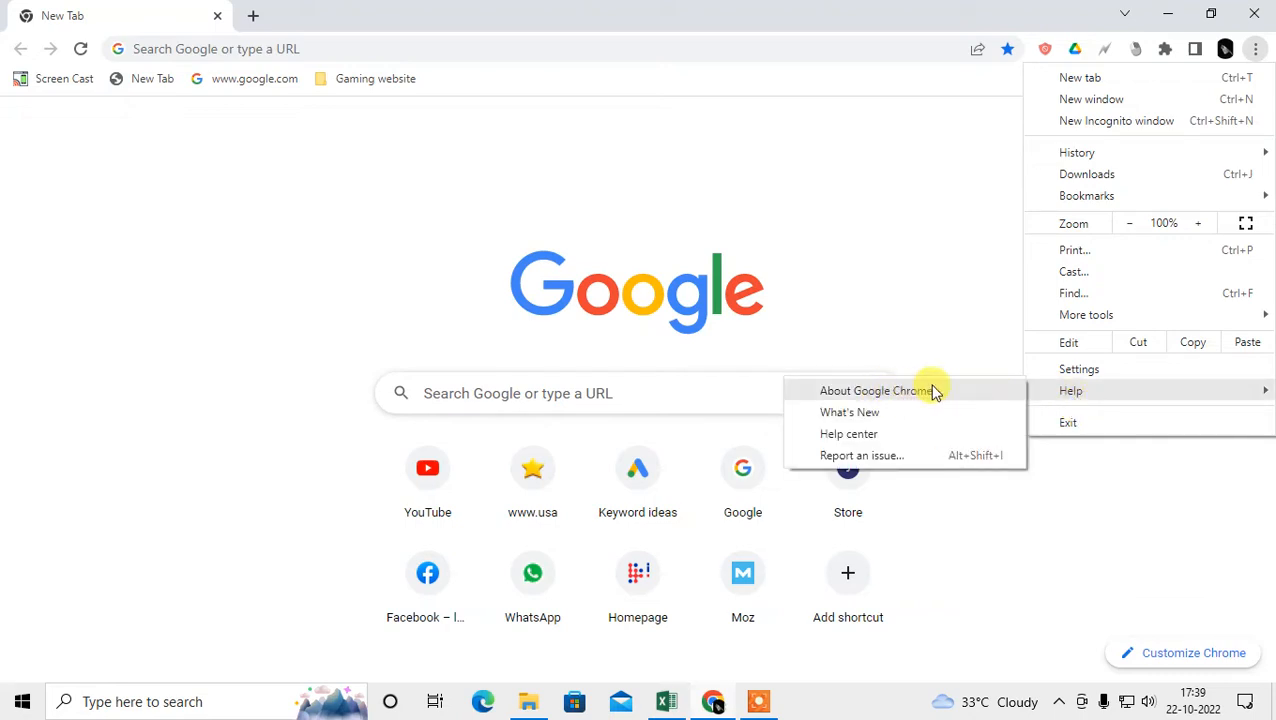
pyautogui.click(868, 390)
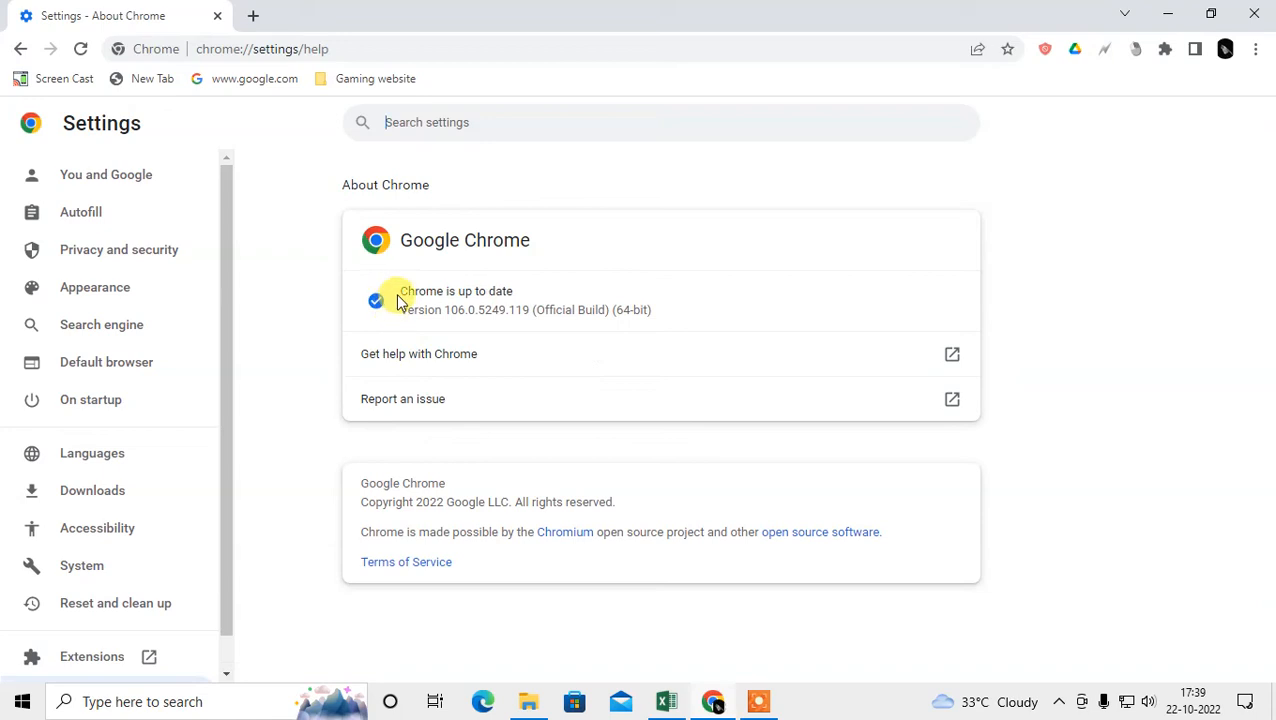
pyautogui.doubleClick(418, 290)
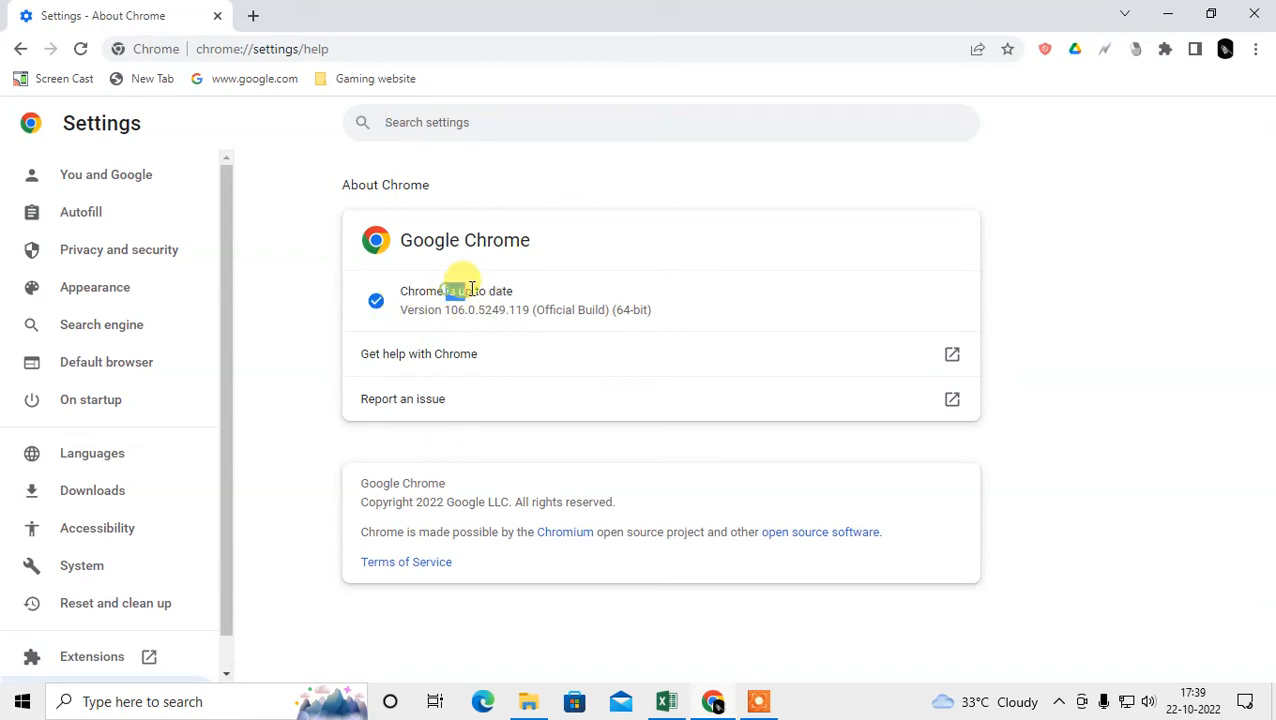
pyautogui.moveTo(424, 324)
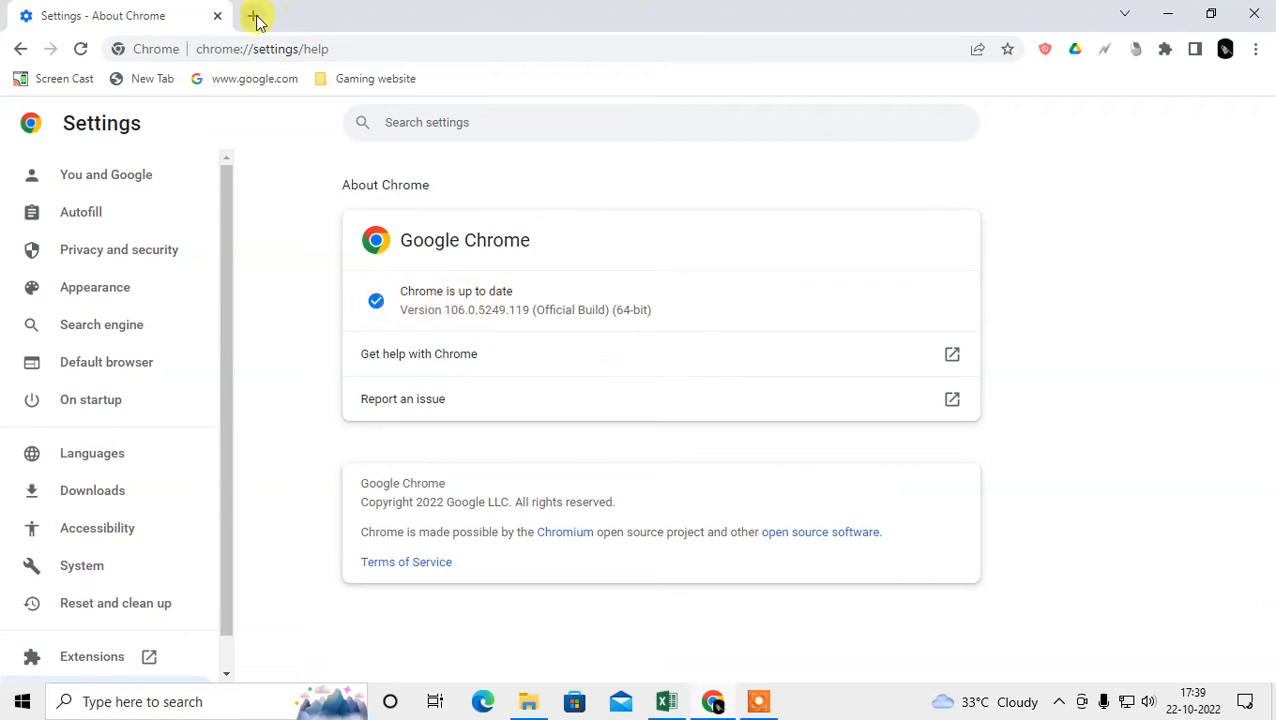
# - Search 'download chromedriver' in a new tab, close it, and start another fresh tab
pyautogui.click(258, 16)
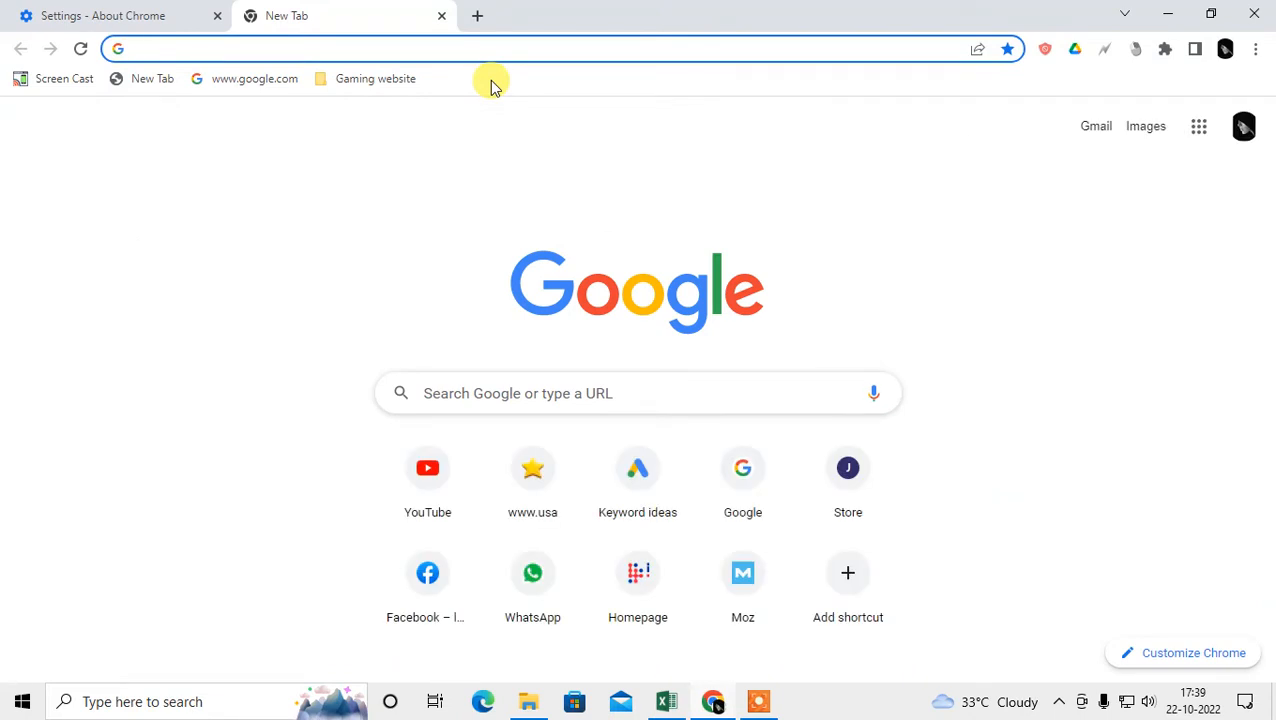
pyautogui.write('download chromedriver')
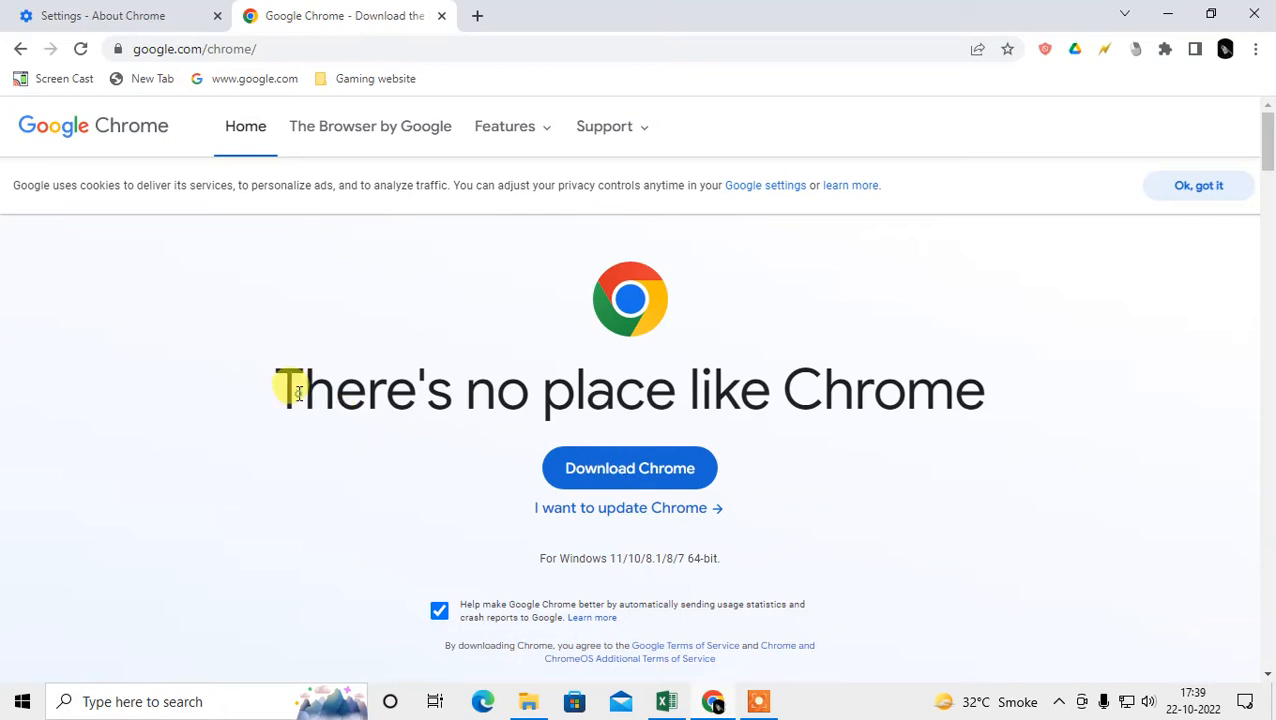
pyautogui.moveTo(540, 560)
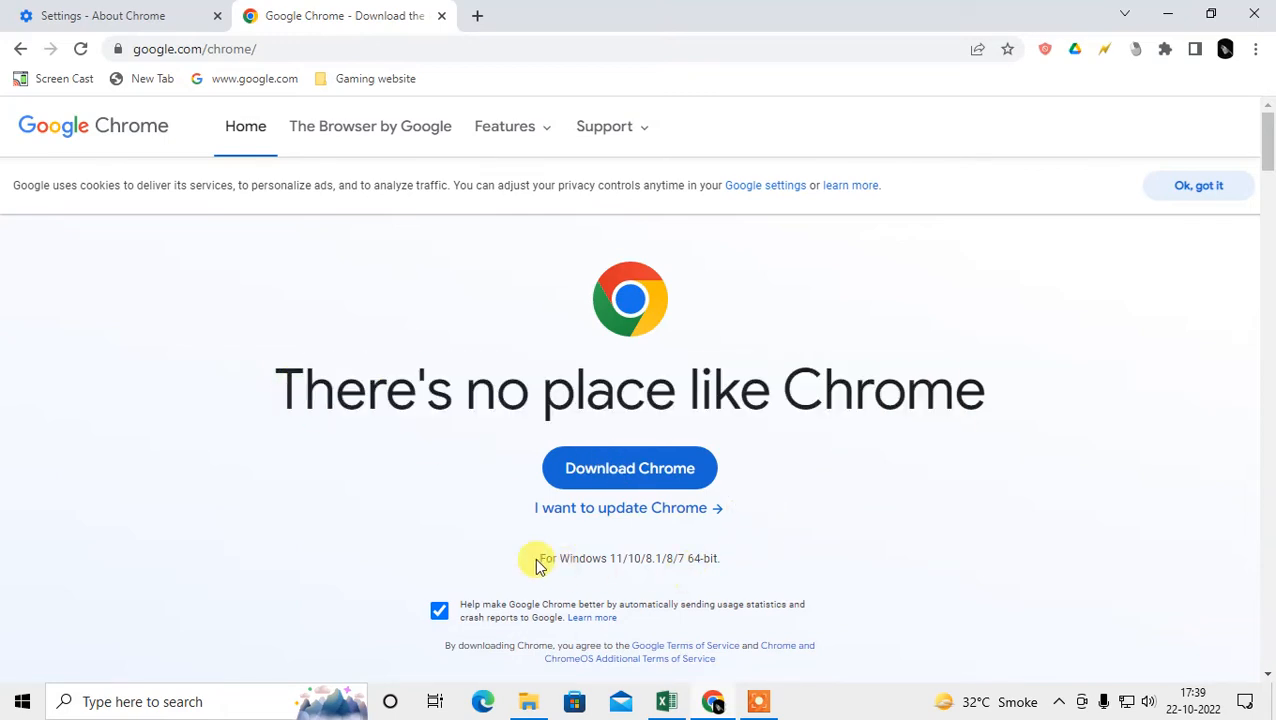
pyautogui.click(110, 16)
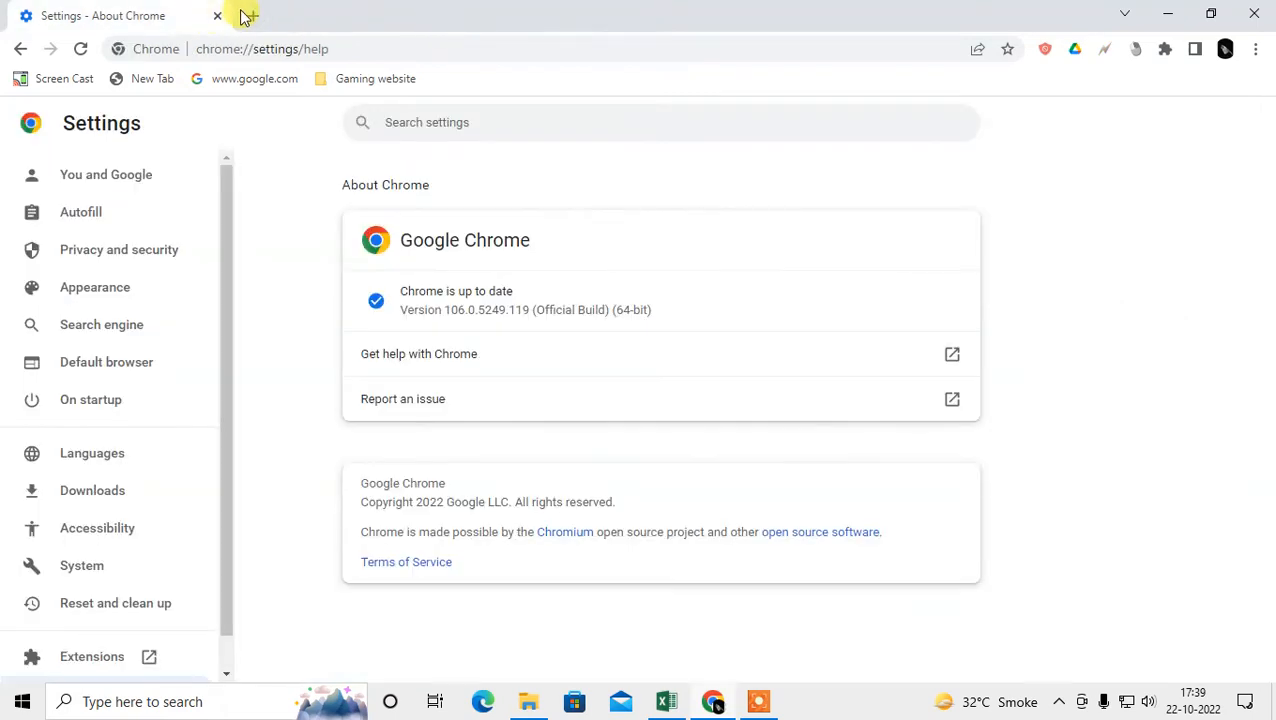
pyautogui.click(244, 16)
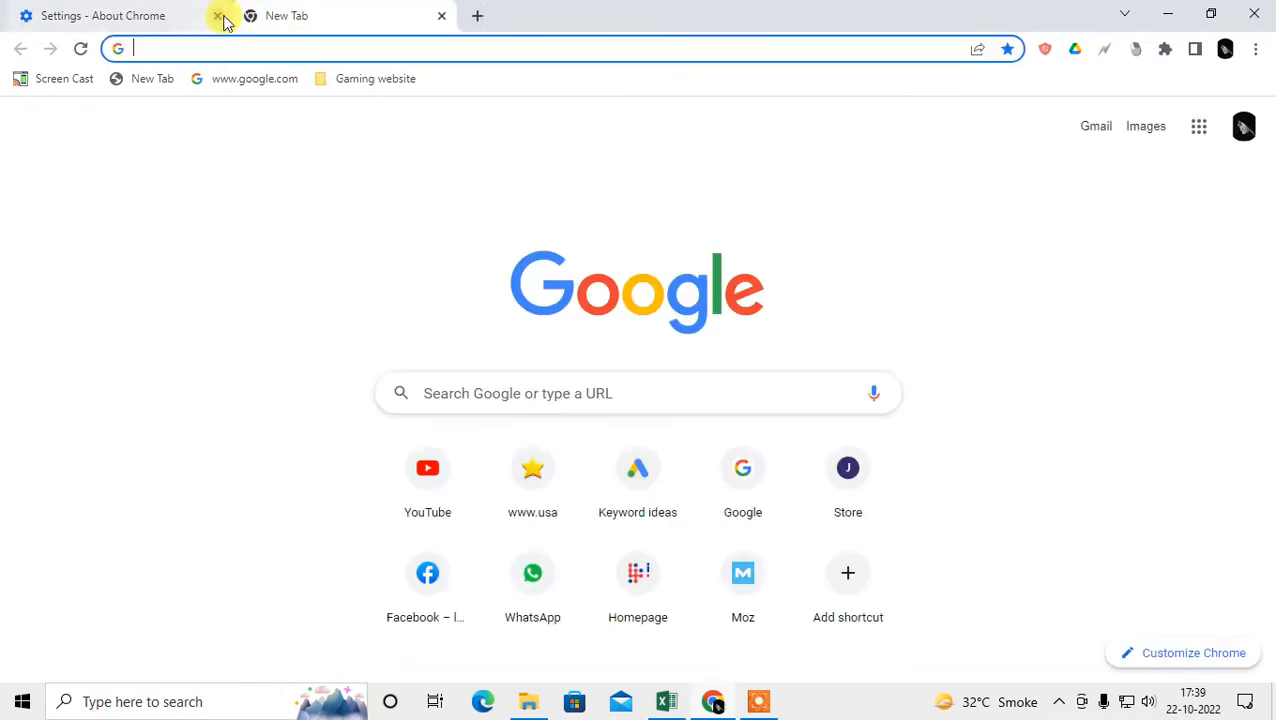
# - Close the About Chrome tab and show the empty Reading list side panel
pyautogui.click(212, 16)
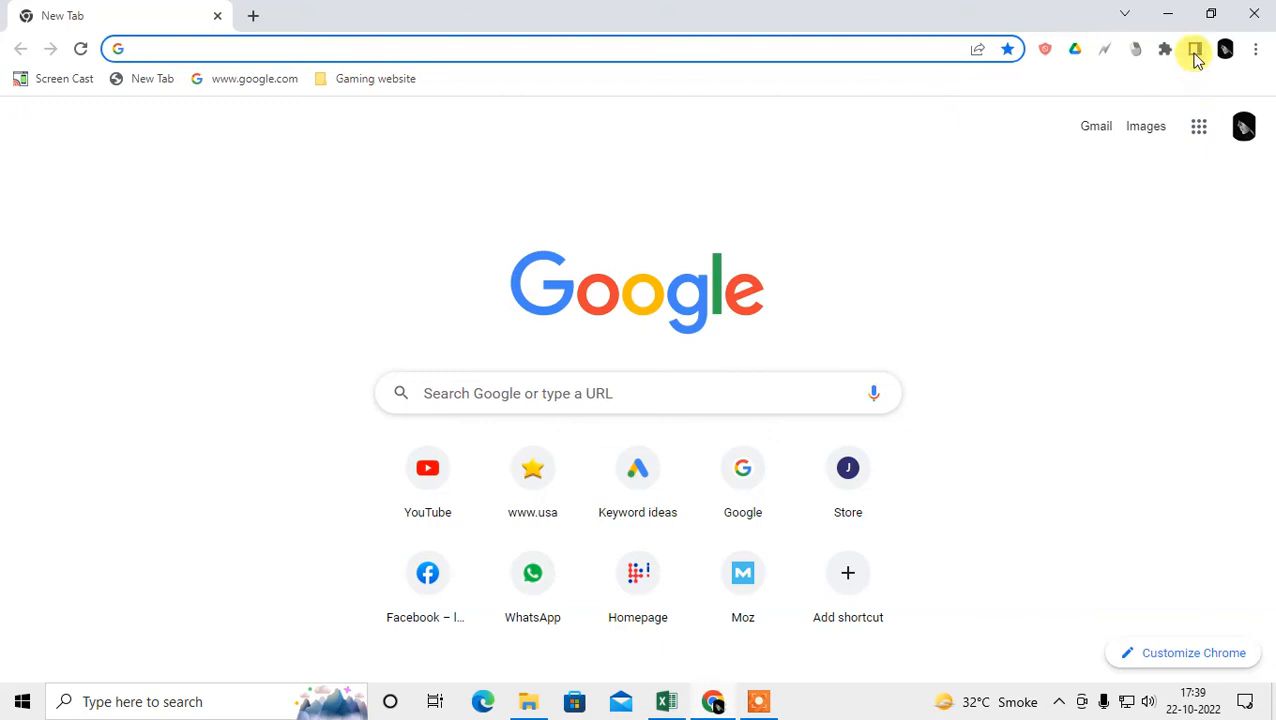
pyautogui.moveTo(1188, 52)
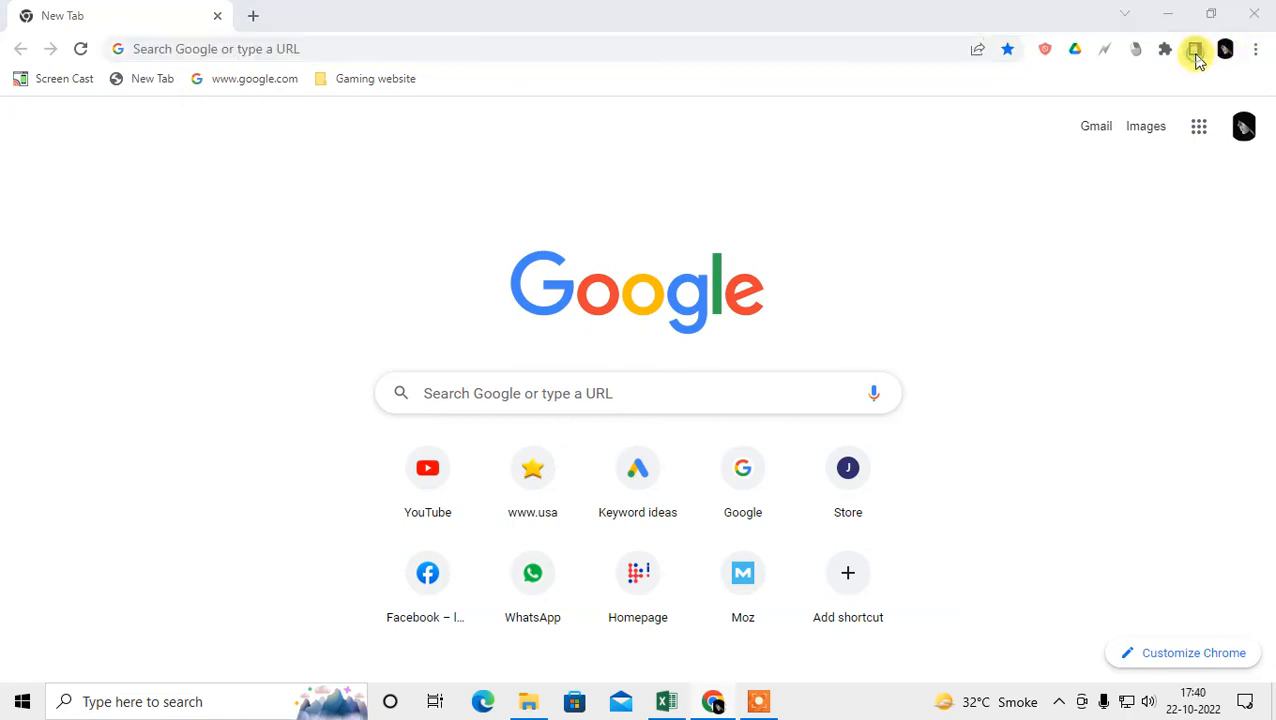
pyautogui.click(1192, 54)
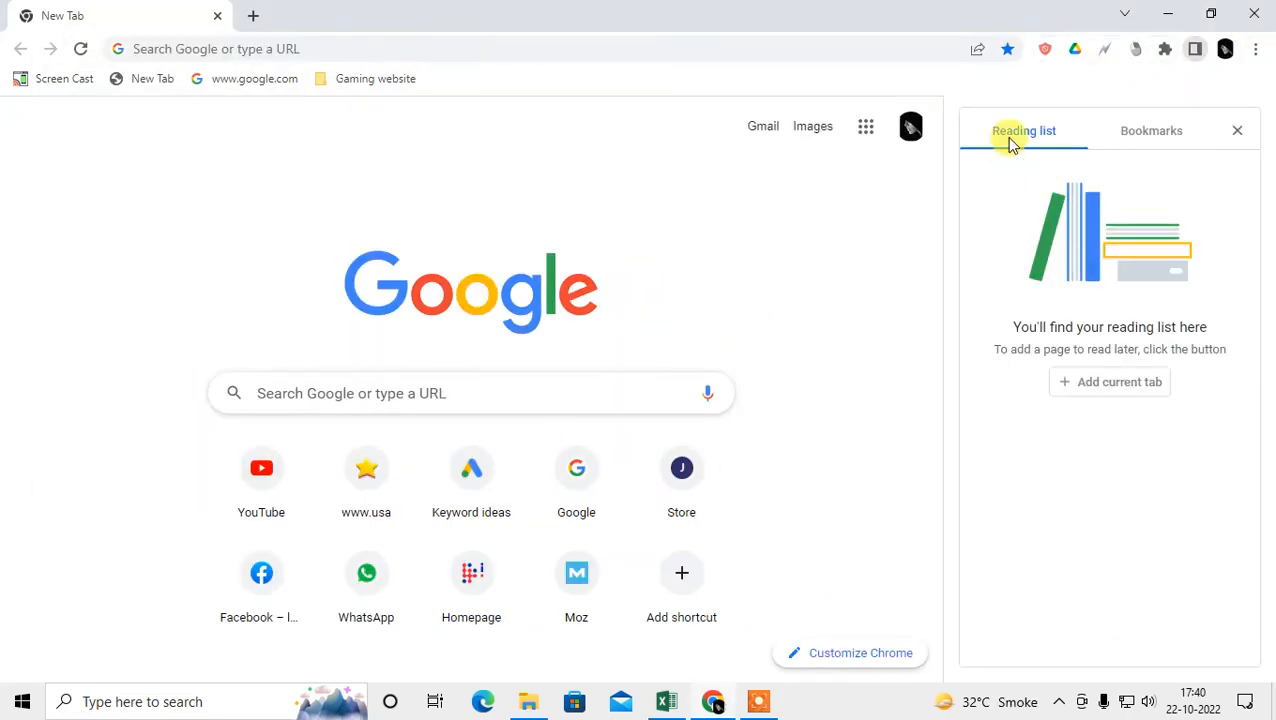
pyautogui.moveTo(456, 502)
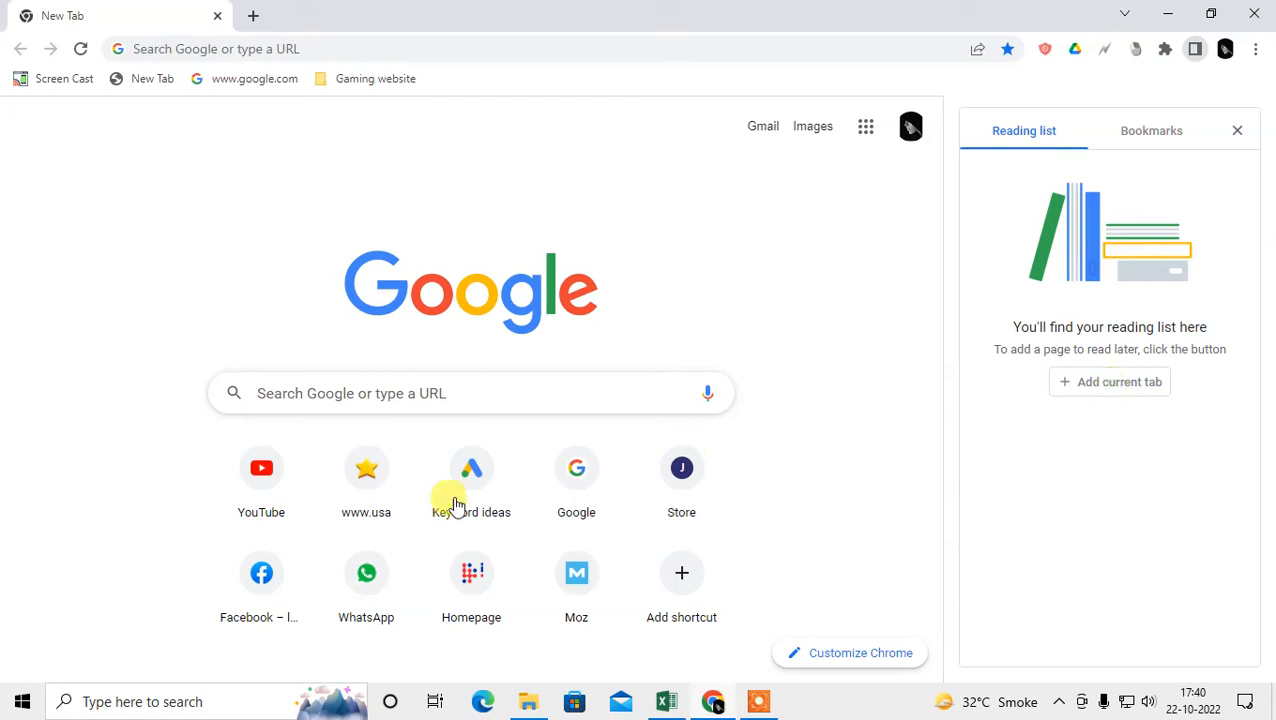
pyautogui.moveTo(480, 582)
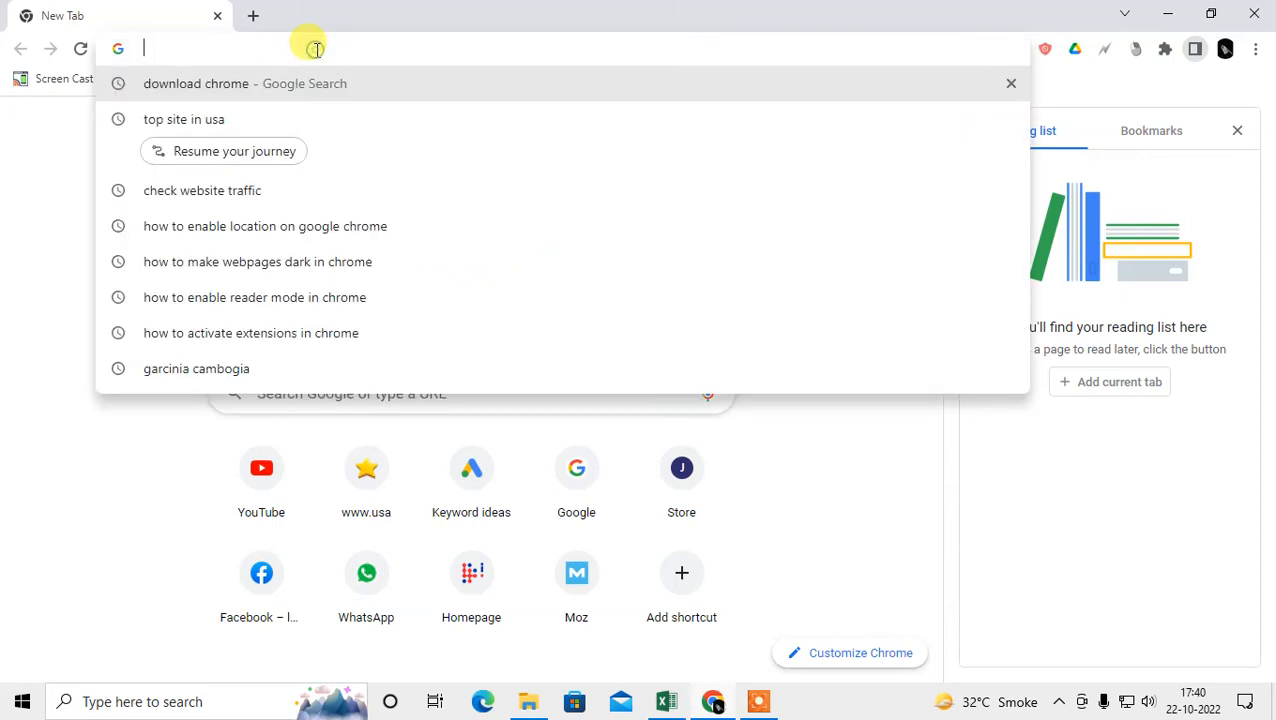
# - Load the CNN Russia-Ukraine live-updates article from the 'c' suggestion and scroll it
pyautogui.write('c')
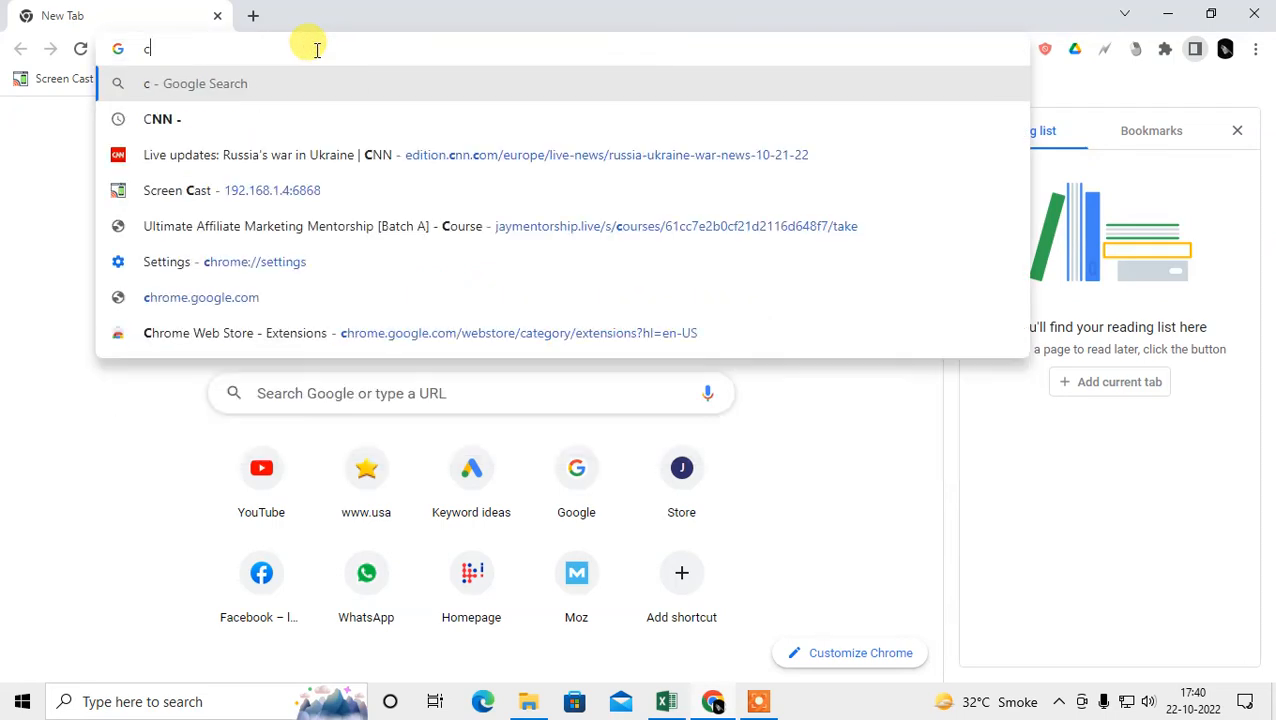
pyautogui.moveTo(252, 148)
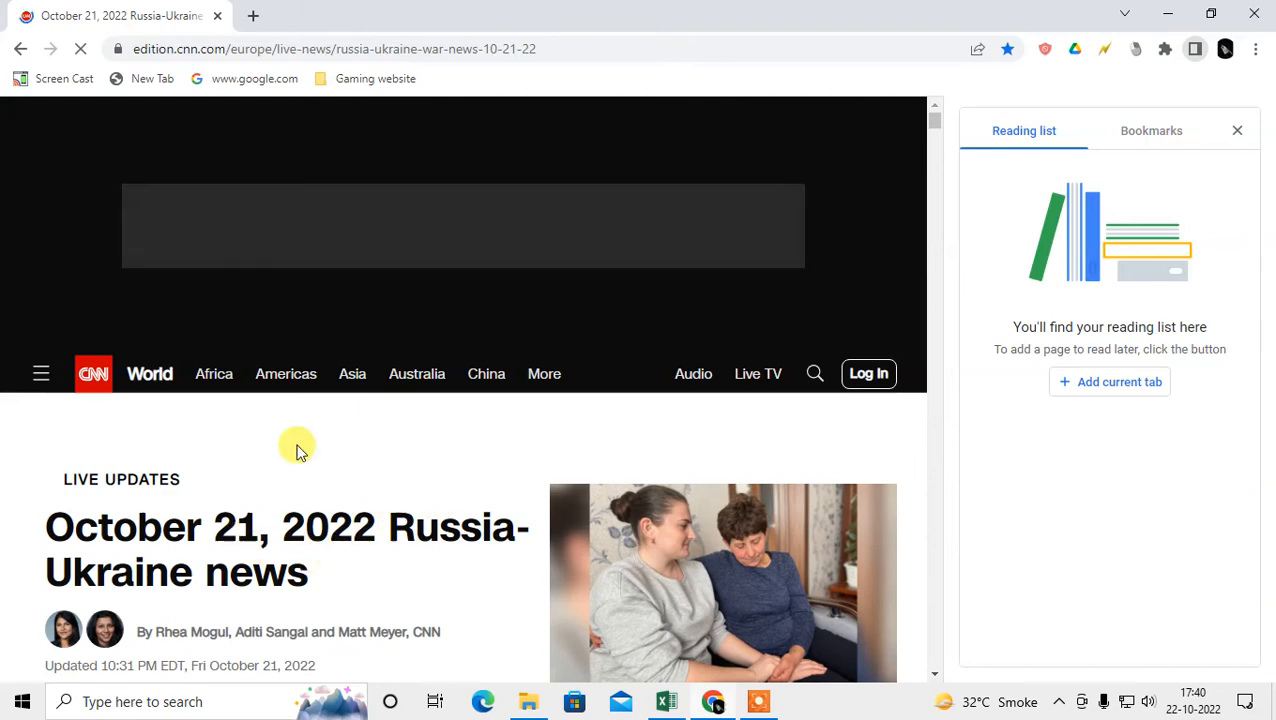
pyautogui.scroll(-3)
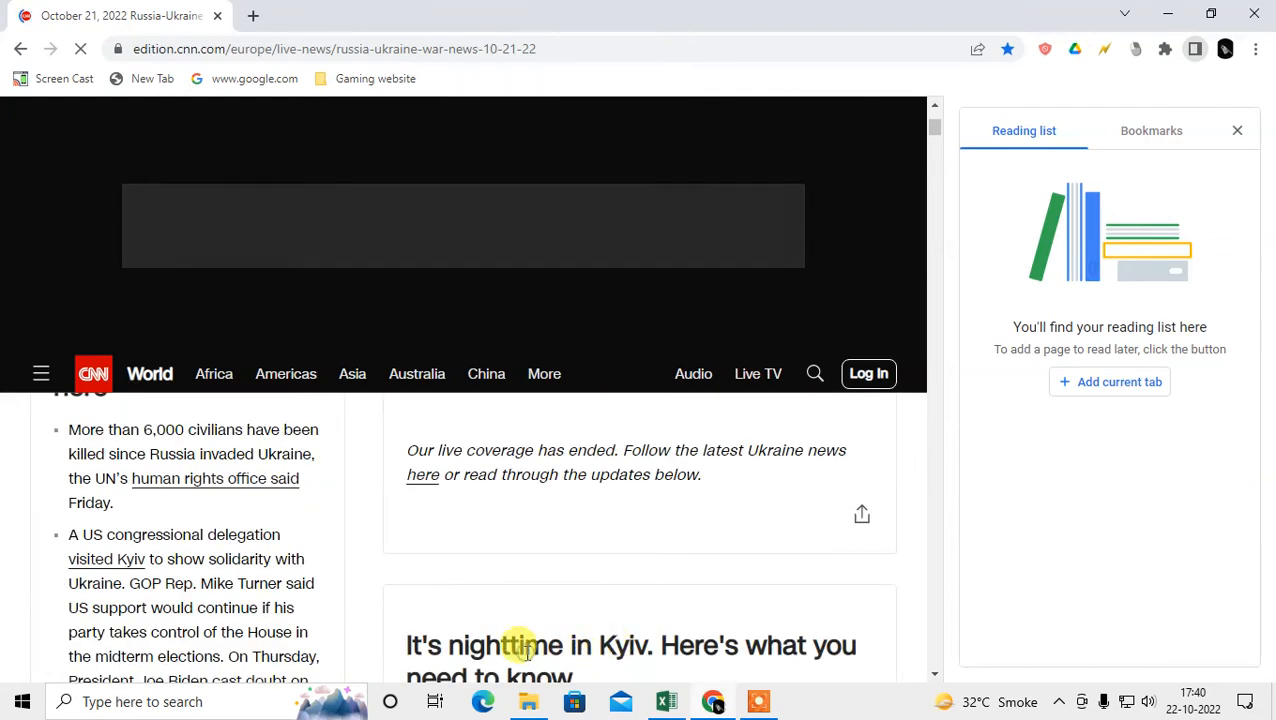
pyautogui.scroll(-3)
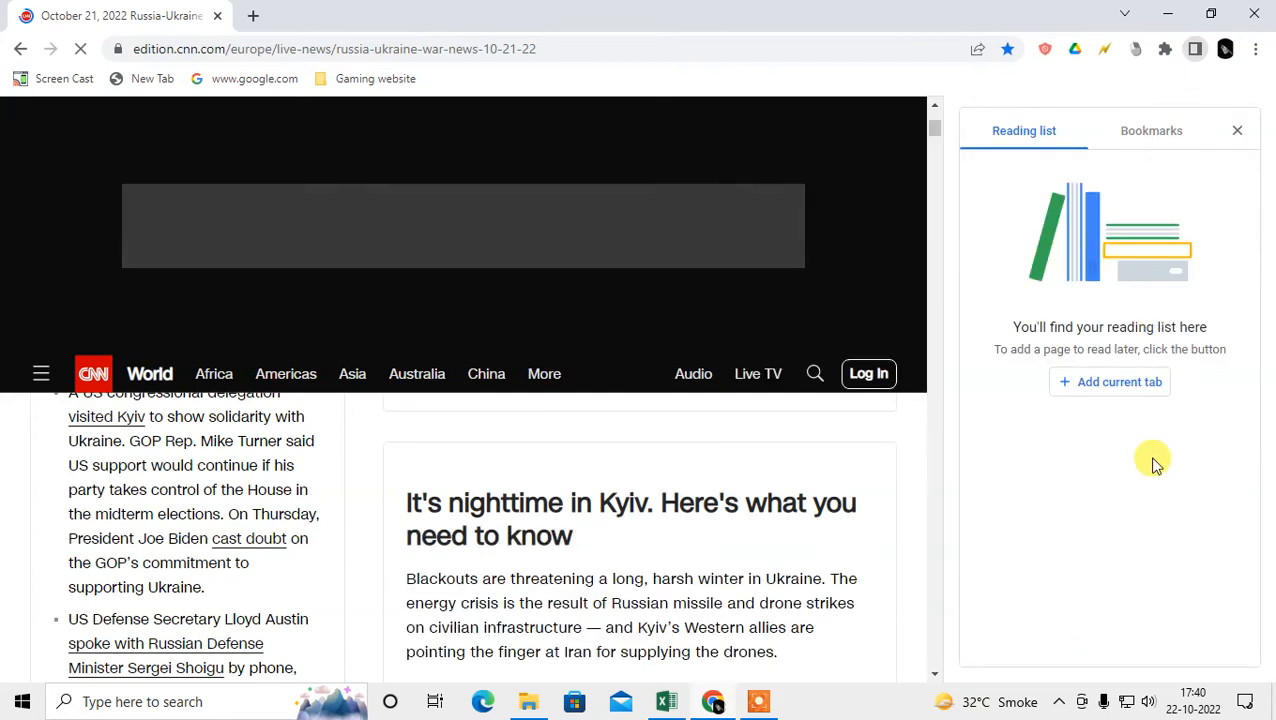
# - Save the CNN article to the Reading list and reopen it from the Unread entry
pyautogui.click(1108, 380)
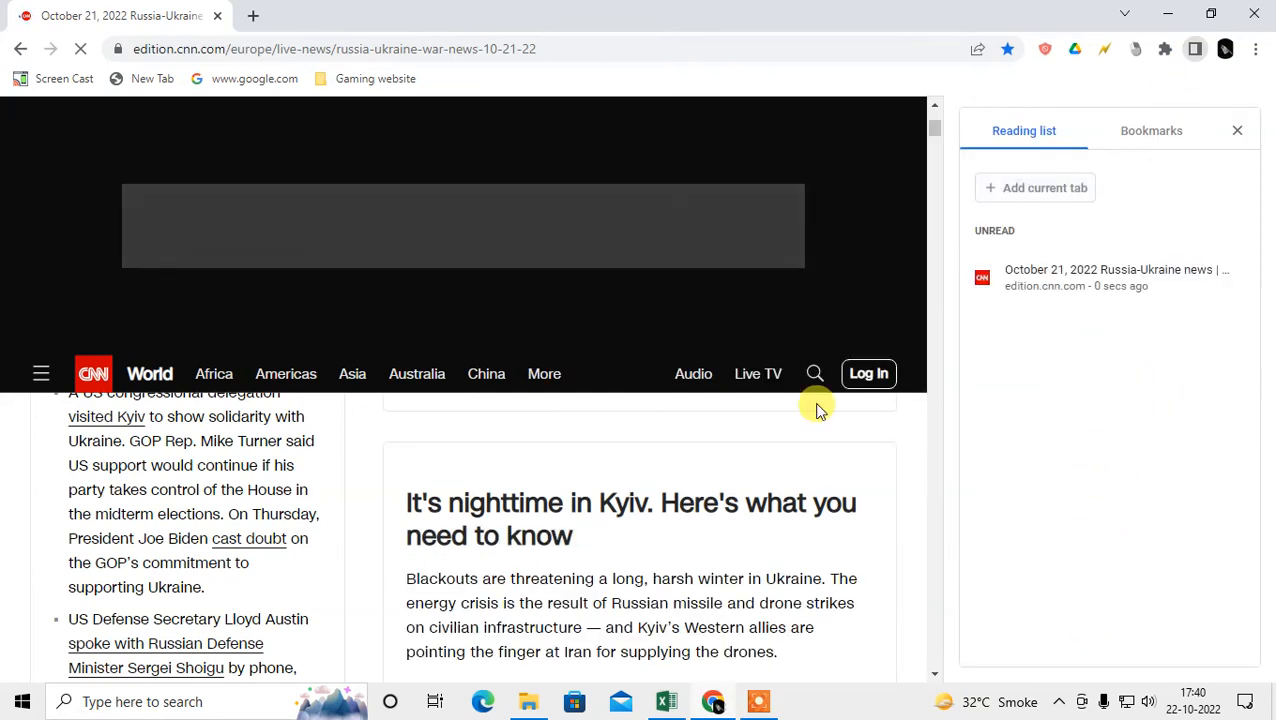
pyautogui.moveTo(1038, 286)
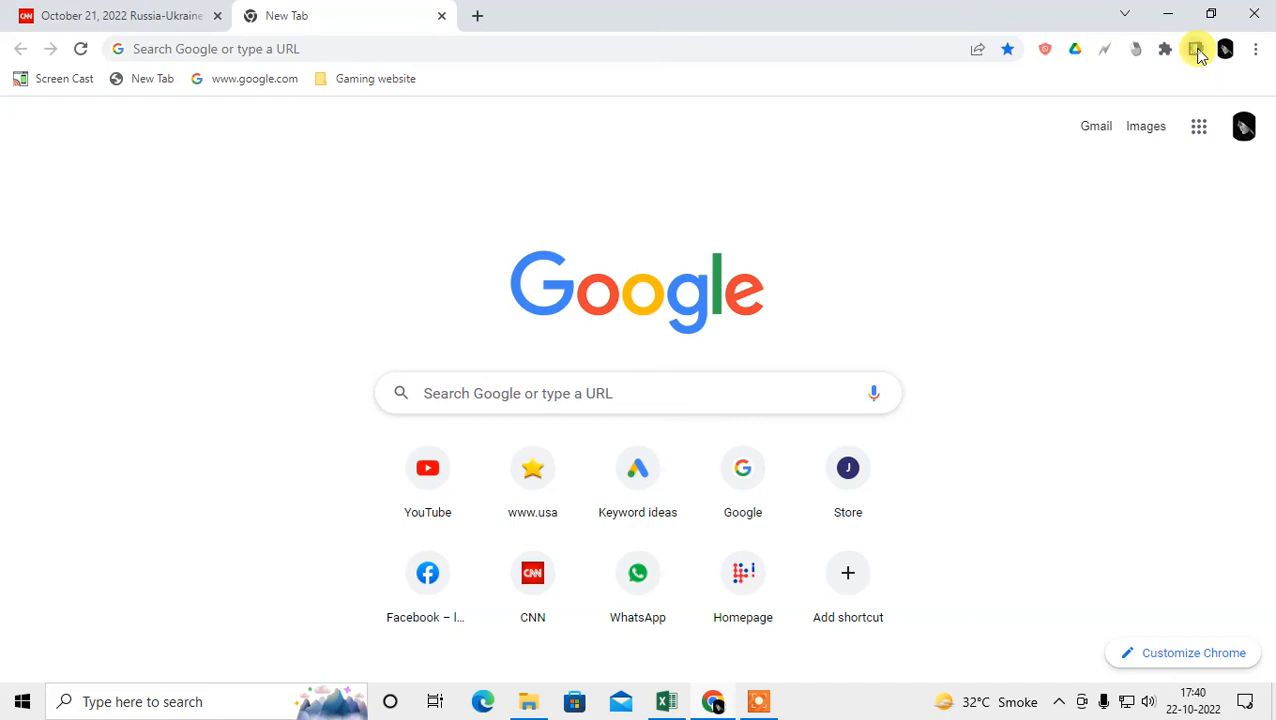
pyautogui.click(1196, 48)
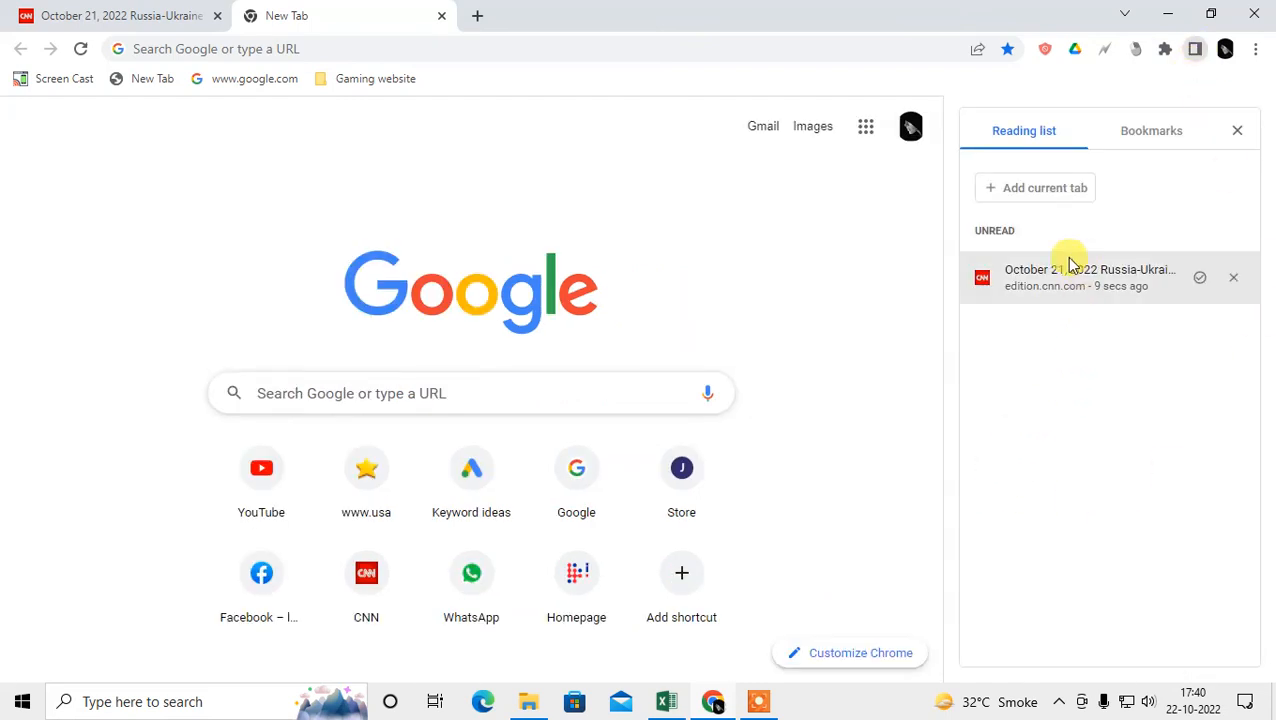
pyautogui.moveTo(1024, 288)
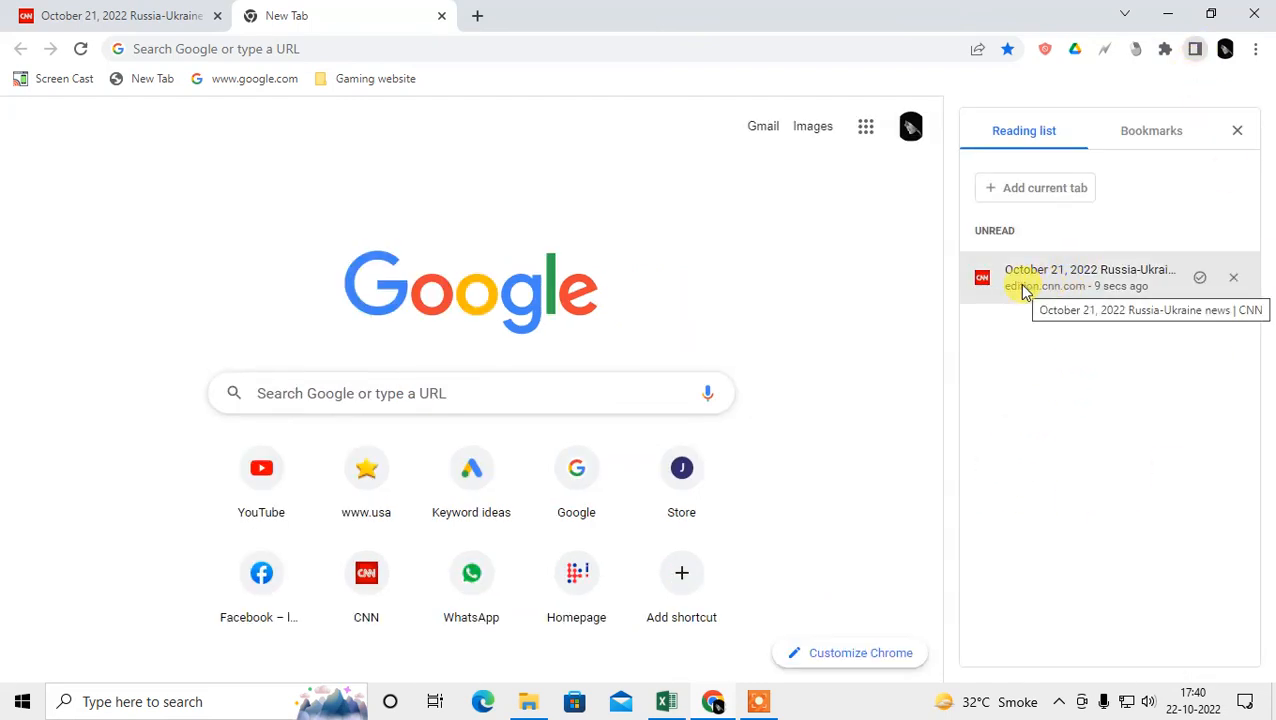
pyautogui.click(1088, 276)
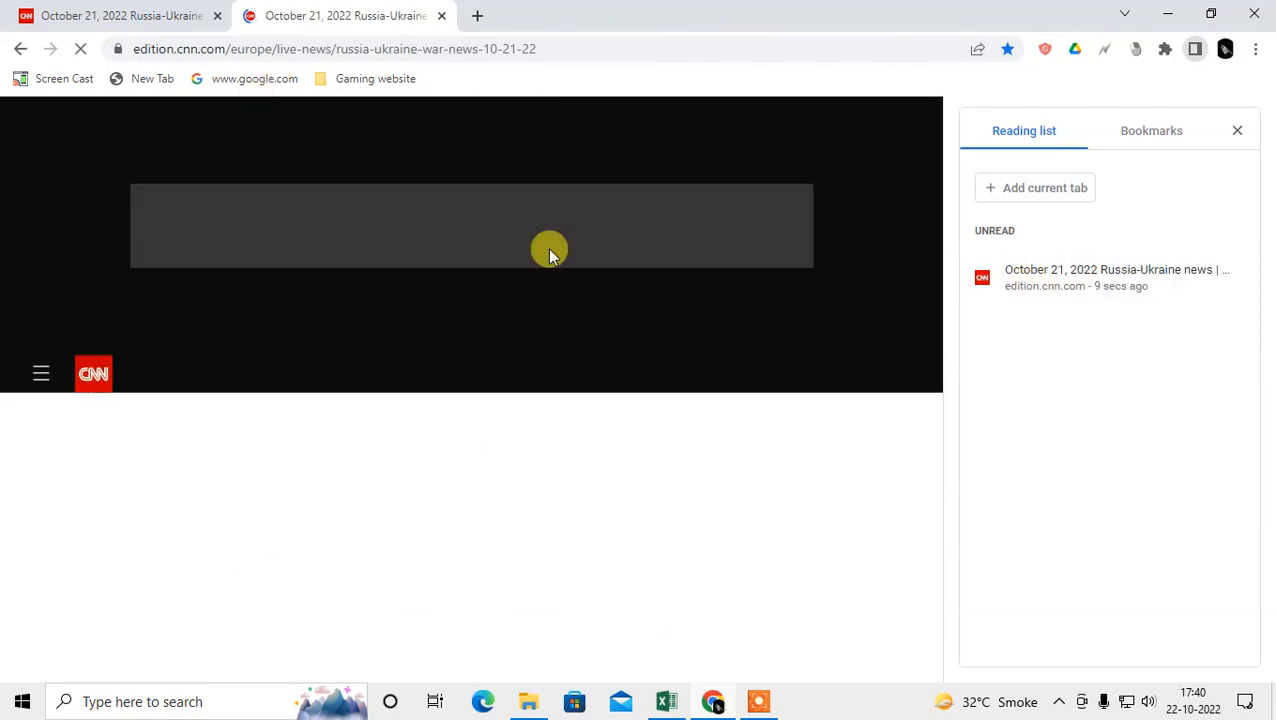